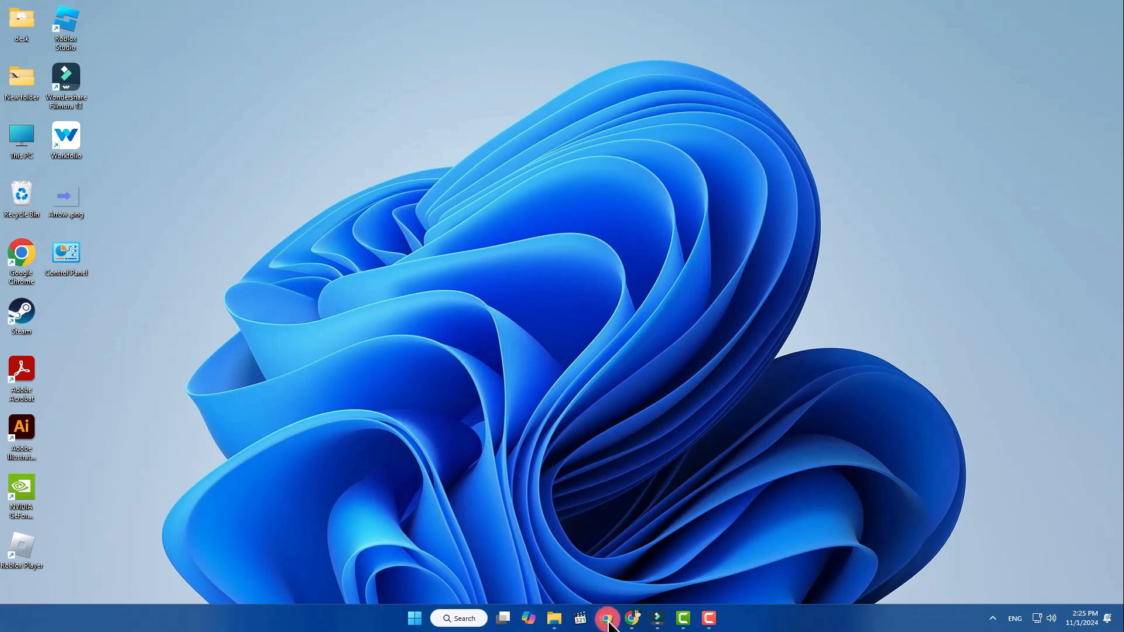
# Launch Chrome on the lithuania.travel homepage.
pyautogui.click(604, 618)
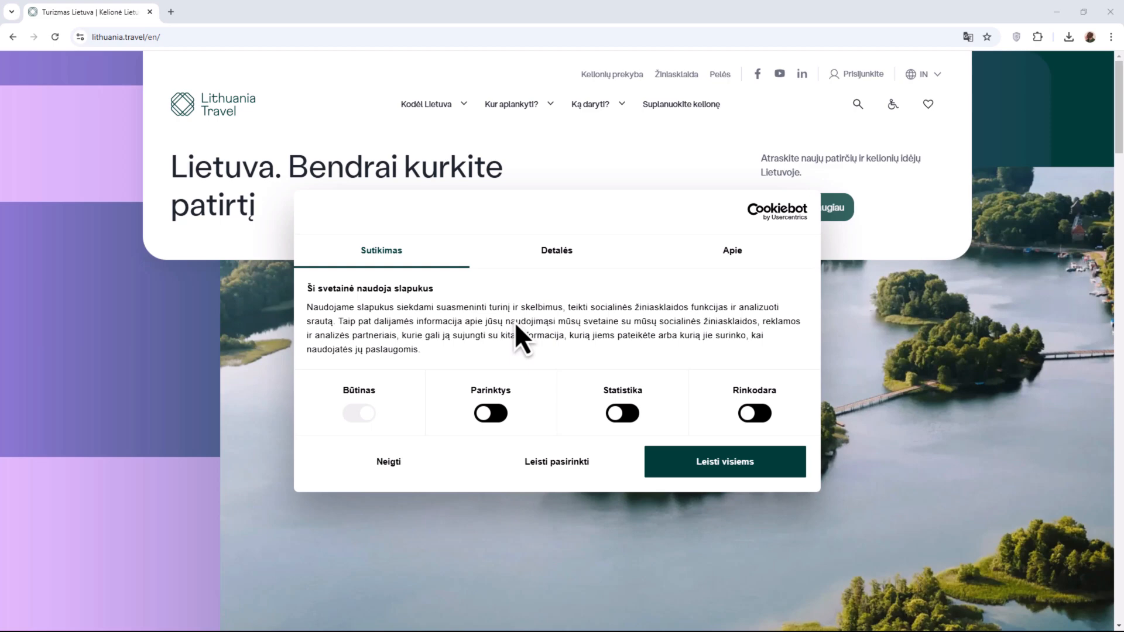
pyautogui.moveTo(644, 268)
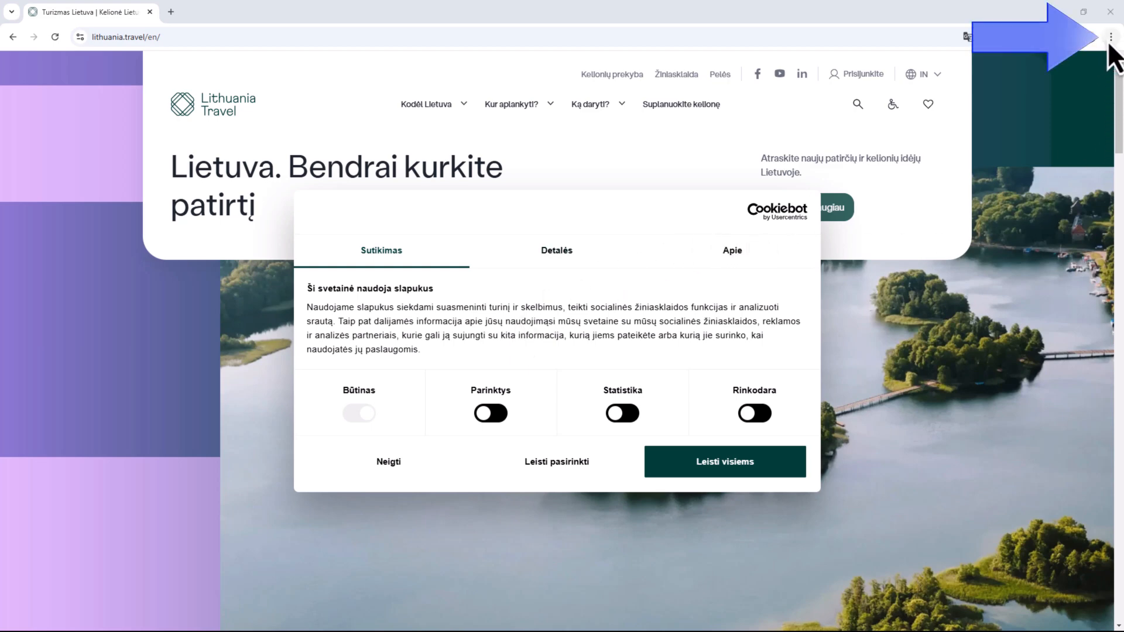
# Translate the Lithuanian page into English using Chrome's Translate menu.
pyautogui.click(1110, 36)
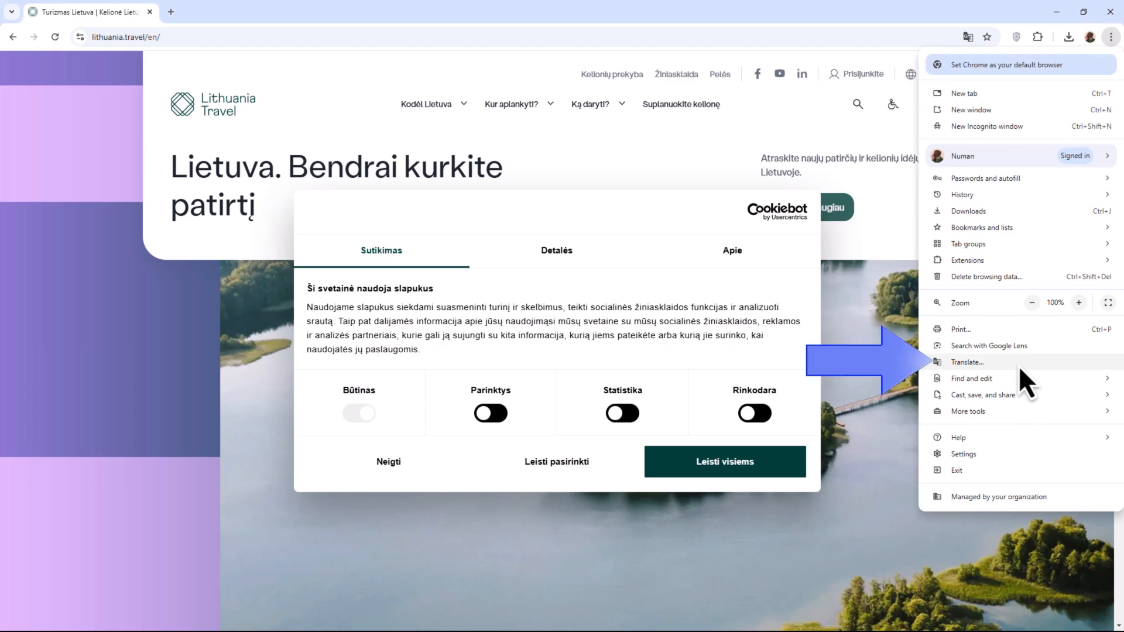
pyautogui.click(968, 362)
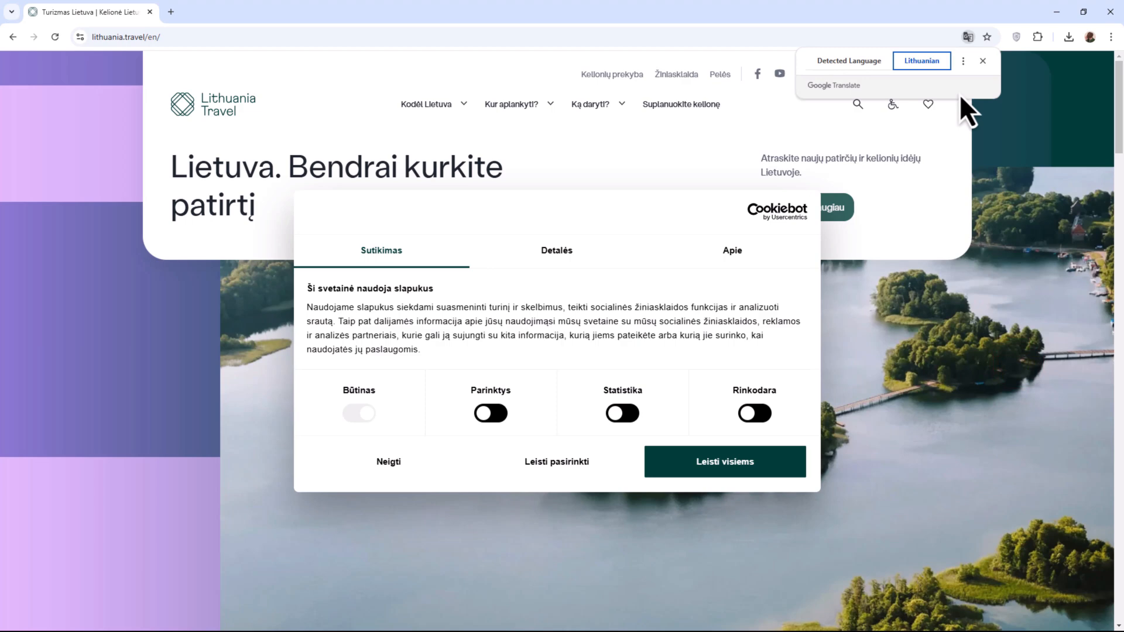
pyautogui.click(963, 61)
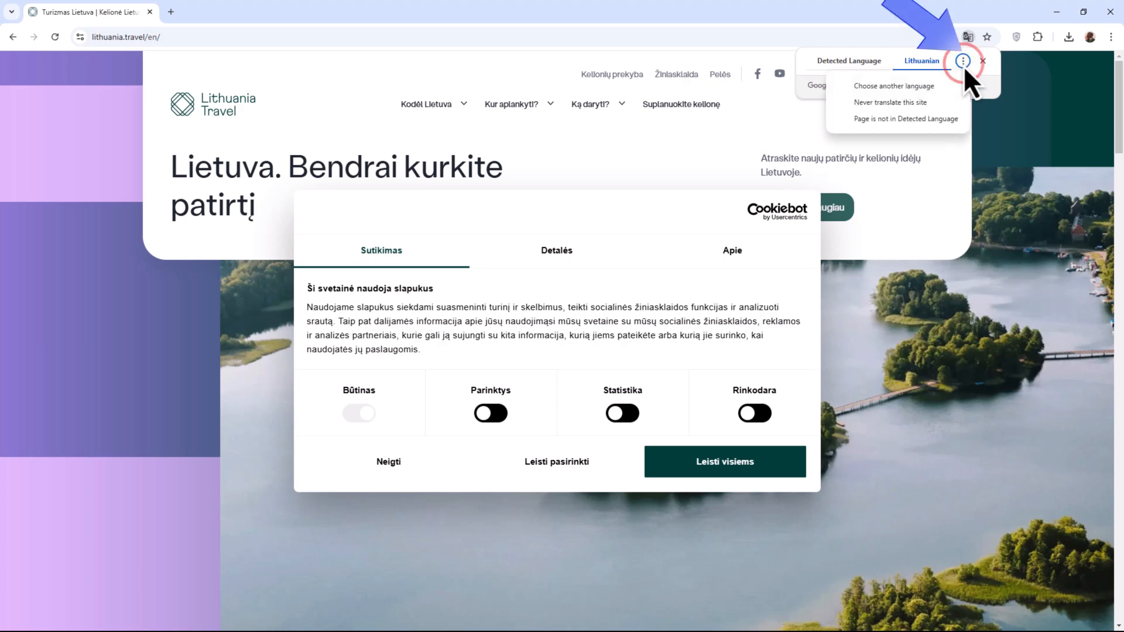
pyautogui.click(895, 86)
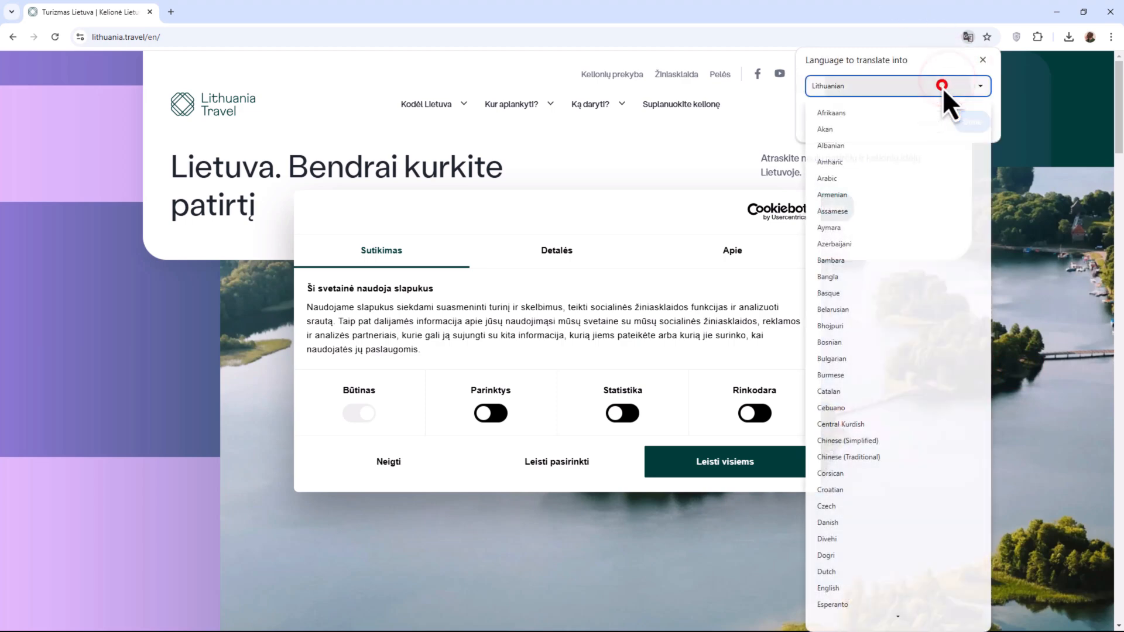
pyautogui.click(828, 588)
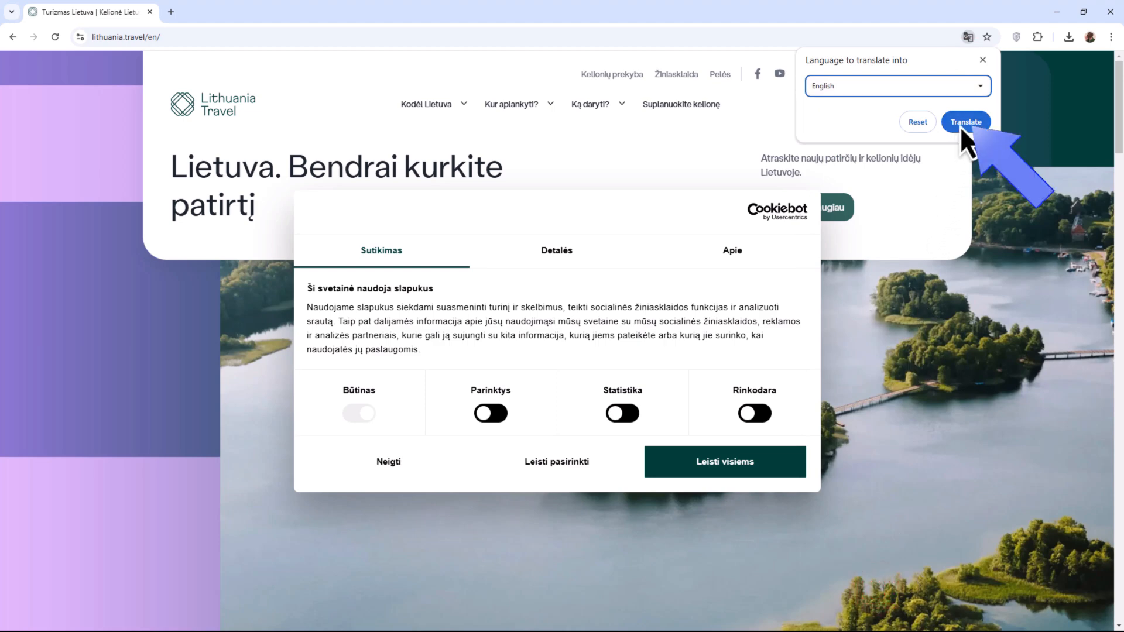
pyautogui.click(966, 122)
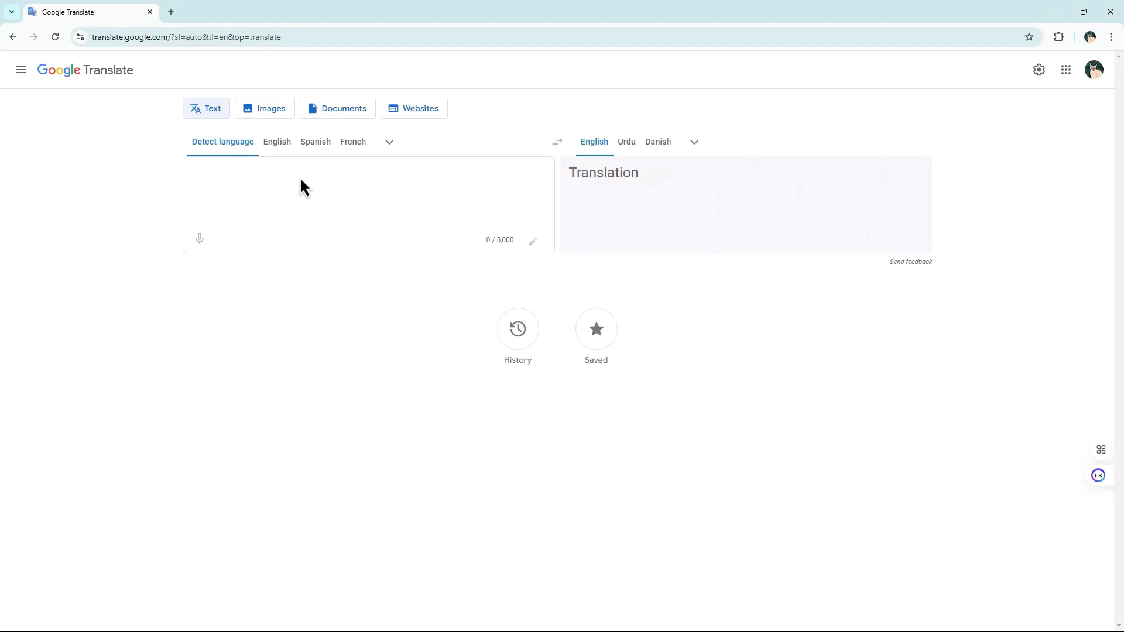
# Enter the YouTube video-editing paragraph, translate it into Dinka, and copy the result.
pyautogui.click(305, 188)
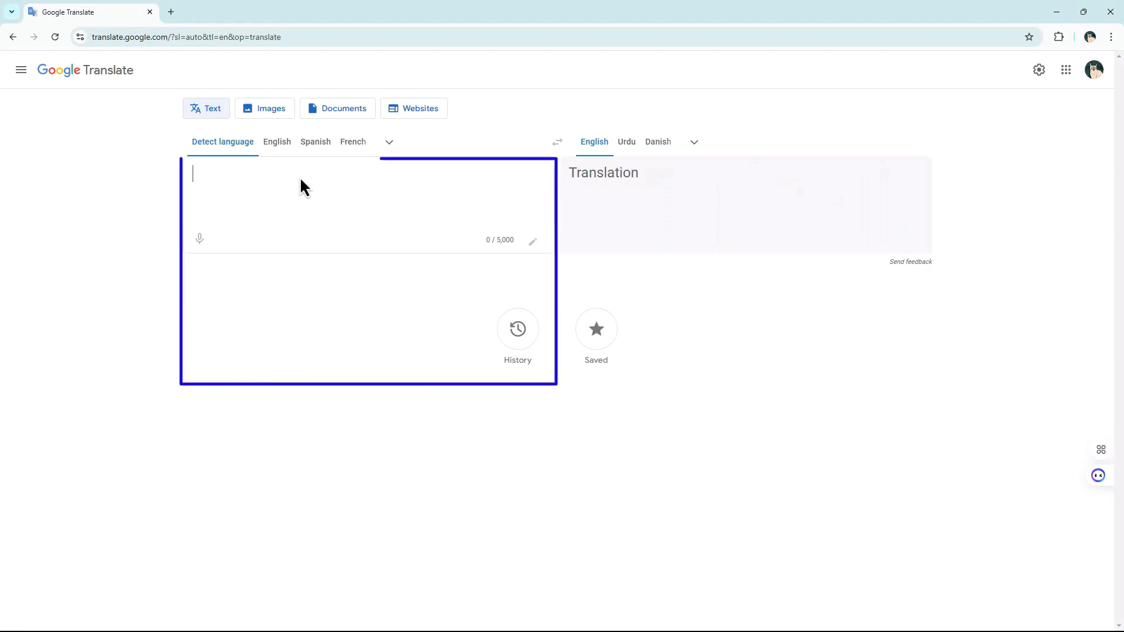
pyautogui.write("Video editing is essential for growing a YouTube channel, as it allows creators to deliver polished, professional content that keeps viewers engaged. With well-edited videos, you can enhance storytelling, create smooth transitions, and add eye-catching effects that retain audience attention. High-quality editing can also improve your brand's credibility,")
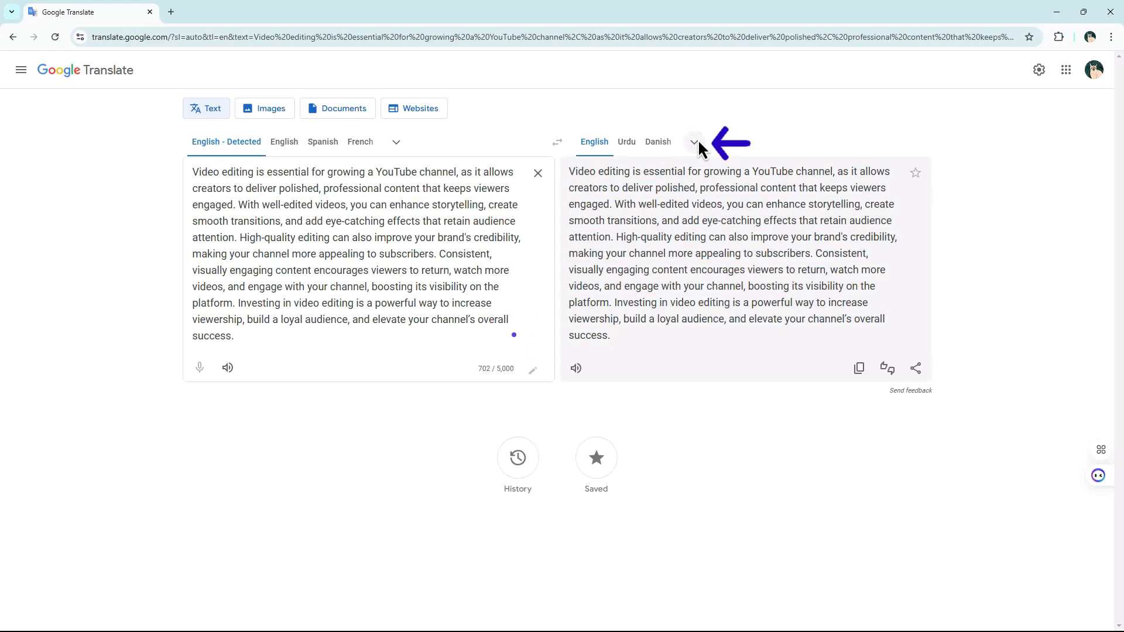
pyautogui.click(695, 142)
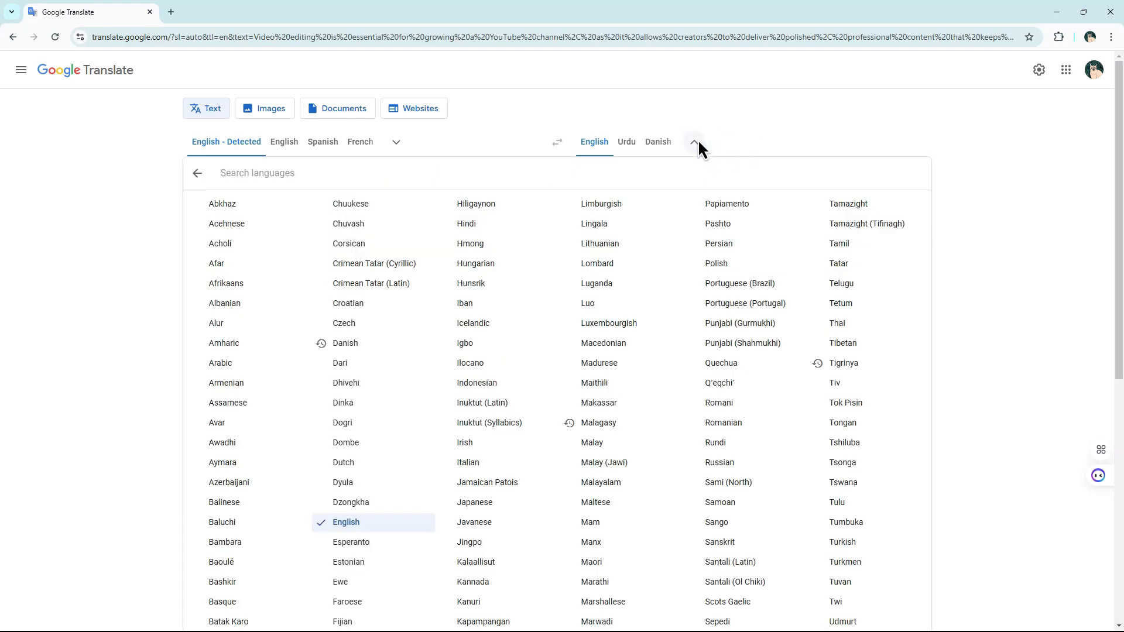
pyautogui.moveTo(699, 194)
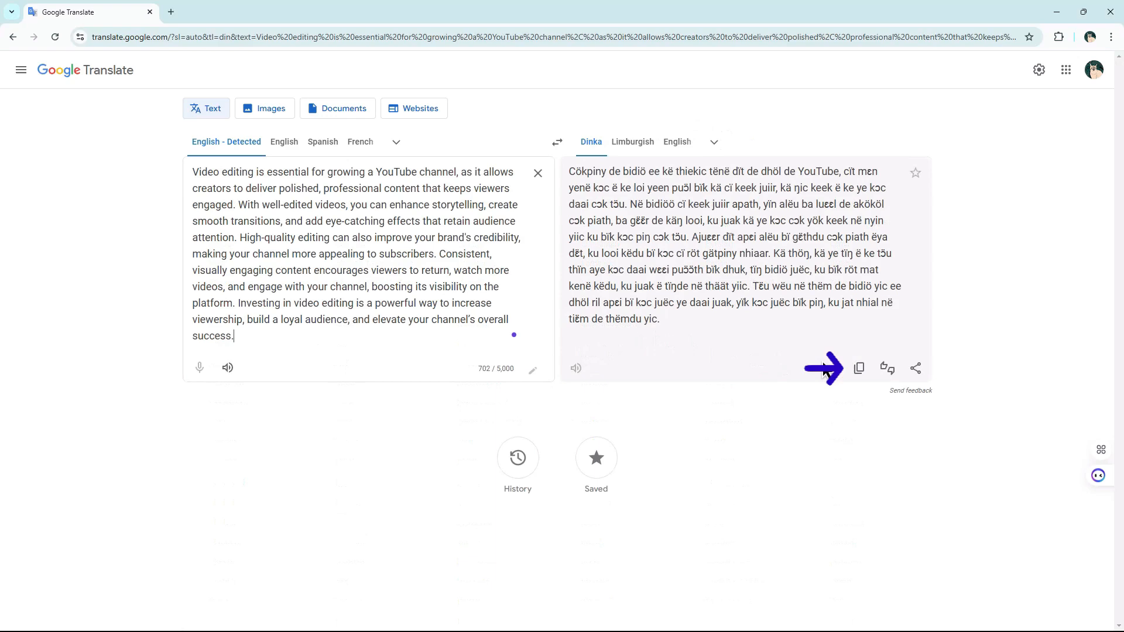
pyautogui.click(859, 368)
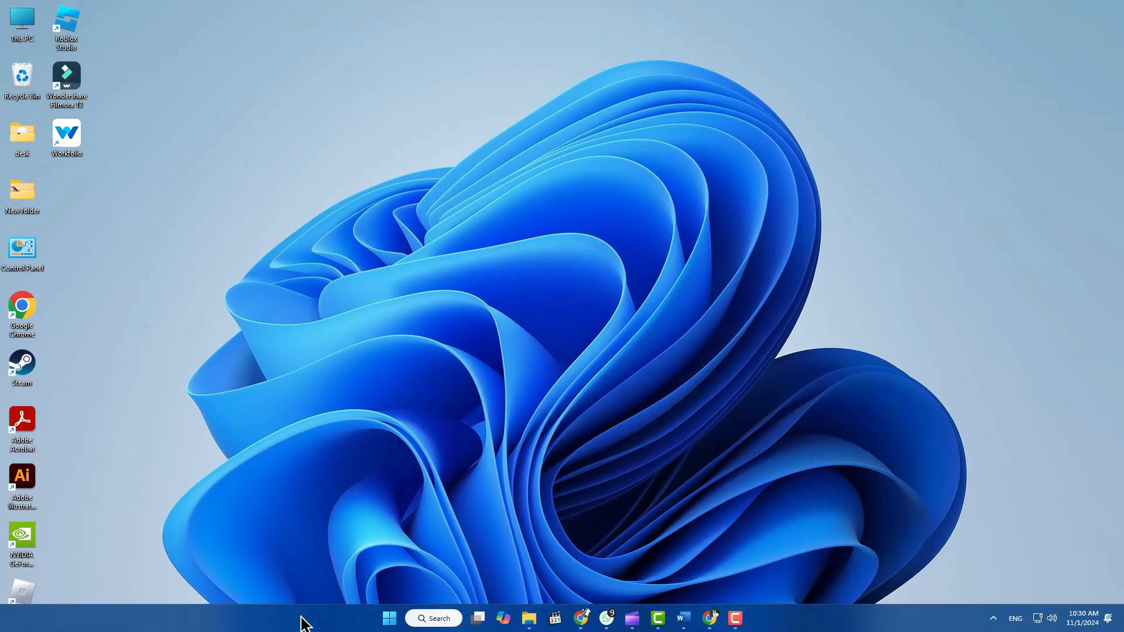
# Open Settings > Time & language > Language & region and begin adding a language.
pyautogui.click(390, 618)
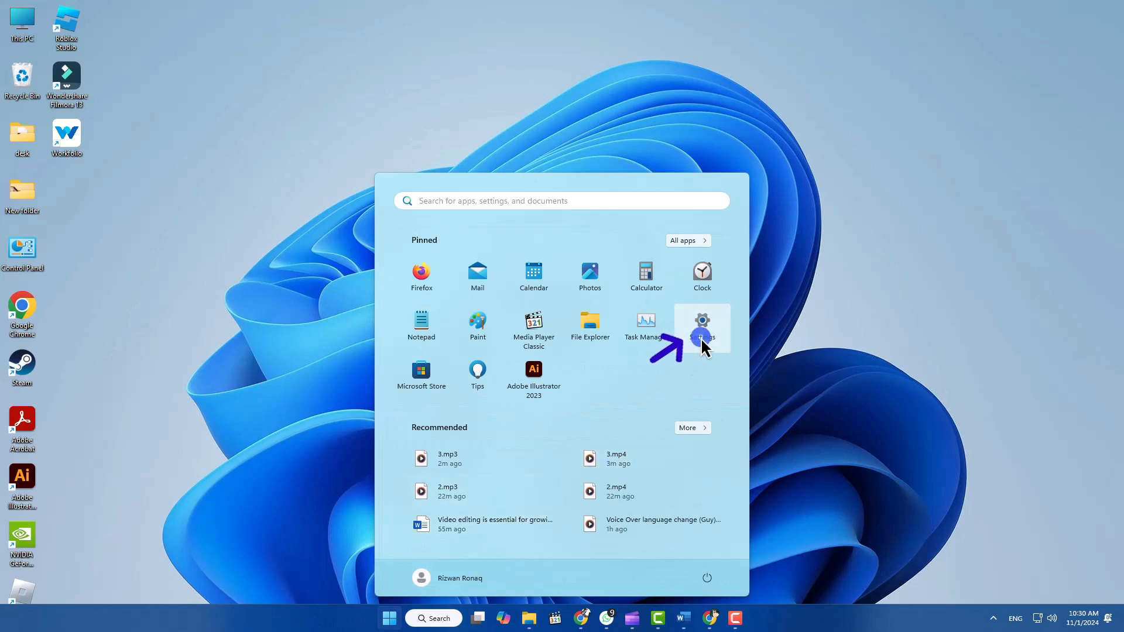
pyautogui.click(702, 328)
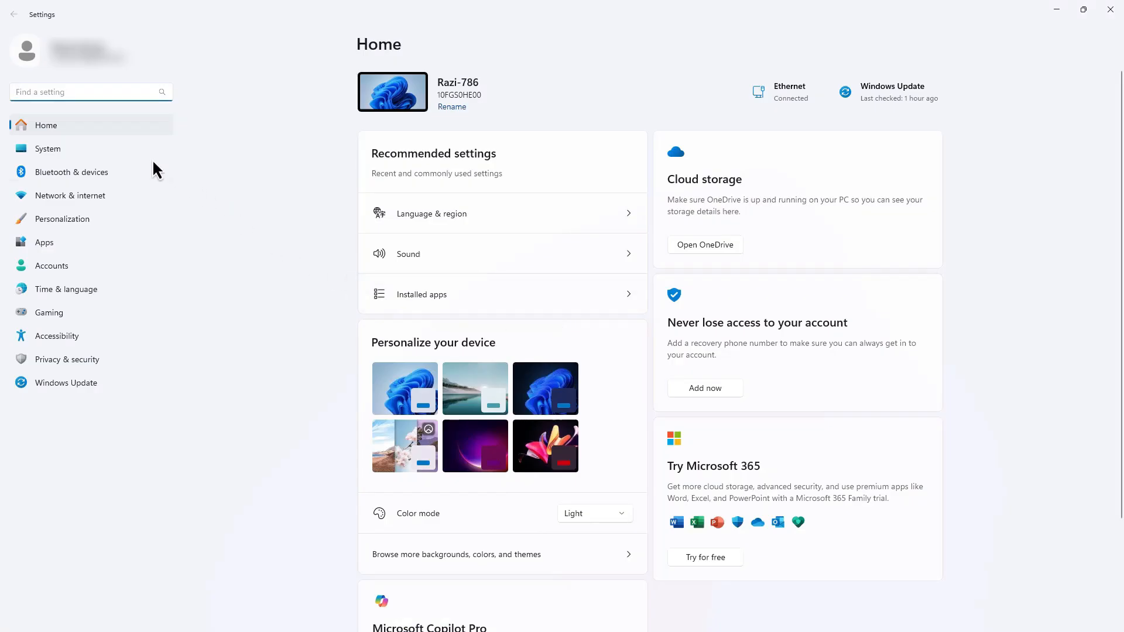
pyautogui.click(66, 289)
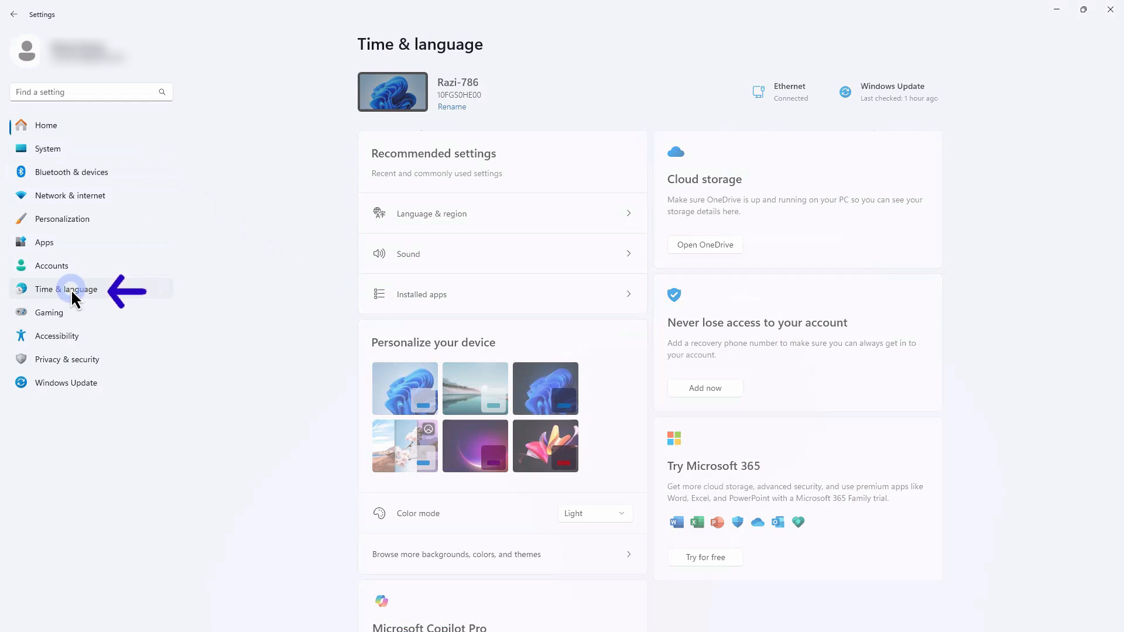
pyautogui.click(59, 289)
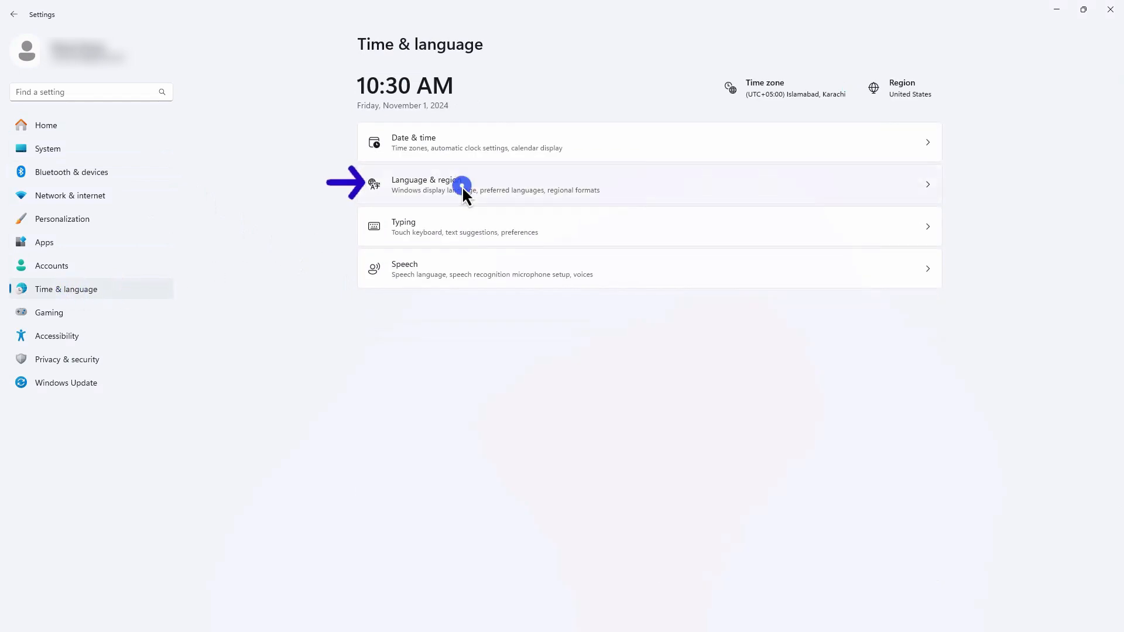
pyautogui.click(458, 186)
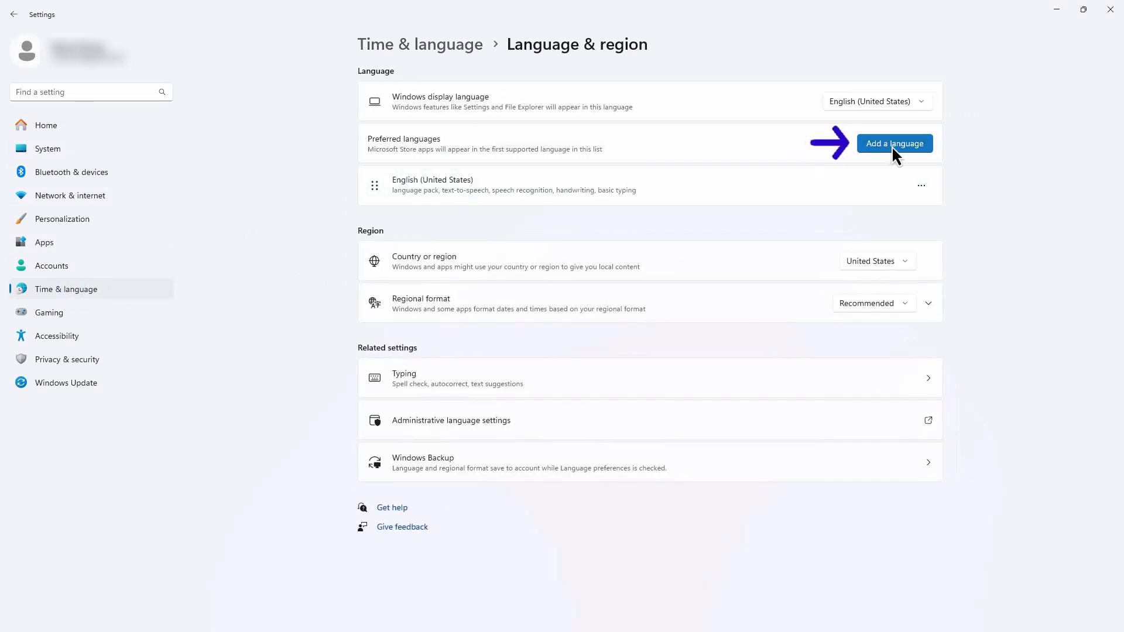
pyautogui.click(895, 144)
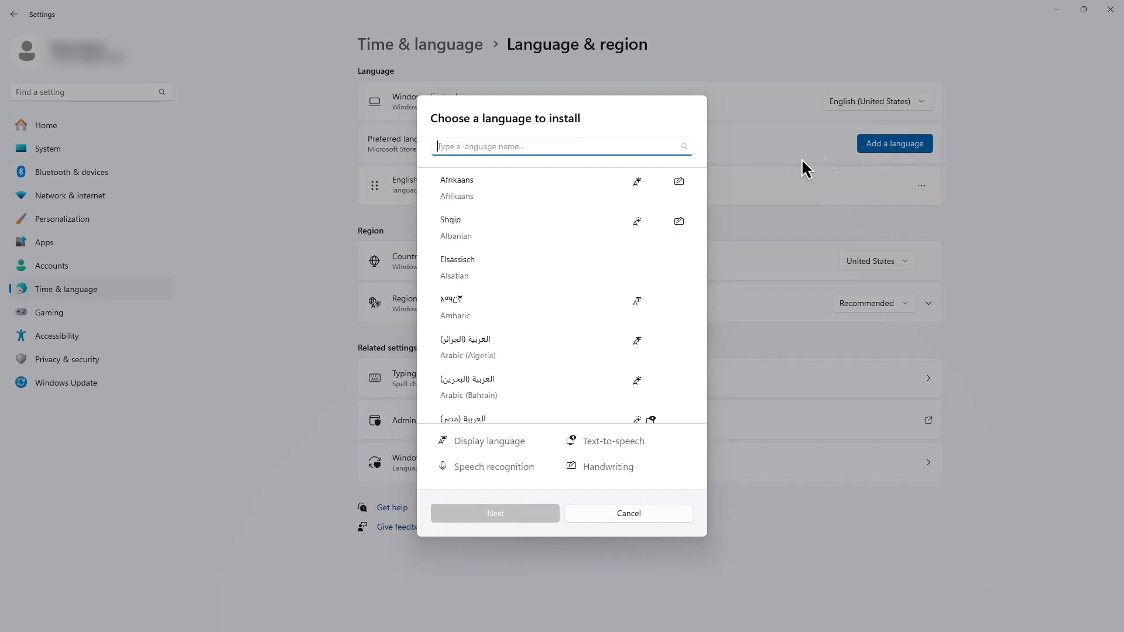
# Search for 'English', select English (Canada), and proceed to the next install step.
pyautogui.write('E')
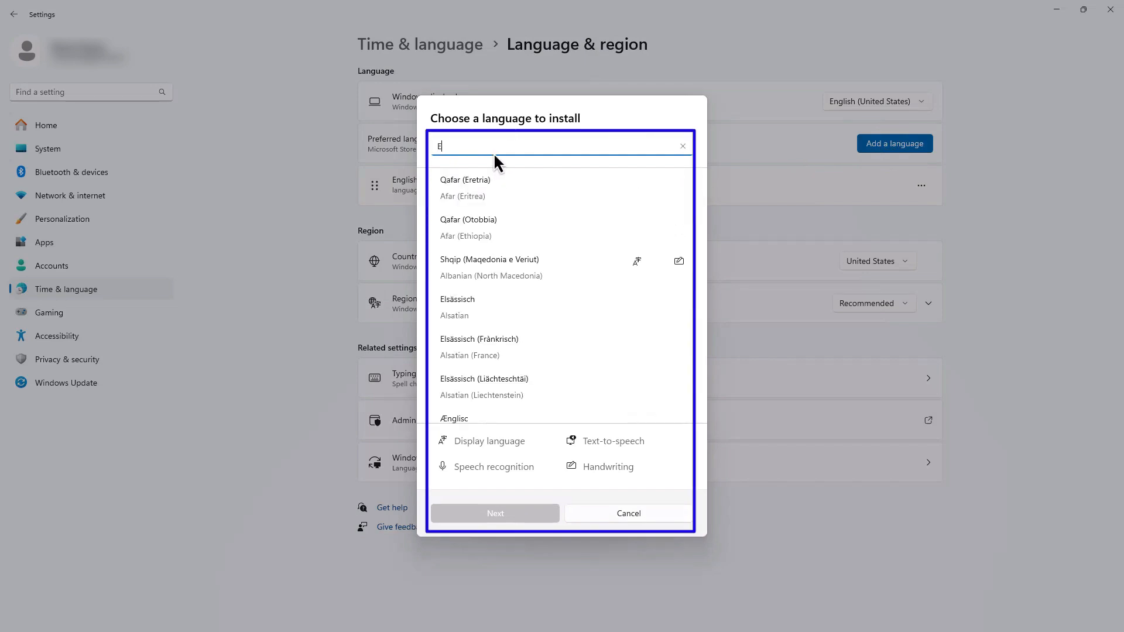
pyautogui.write('nglish')
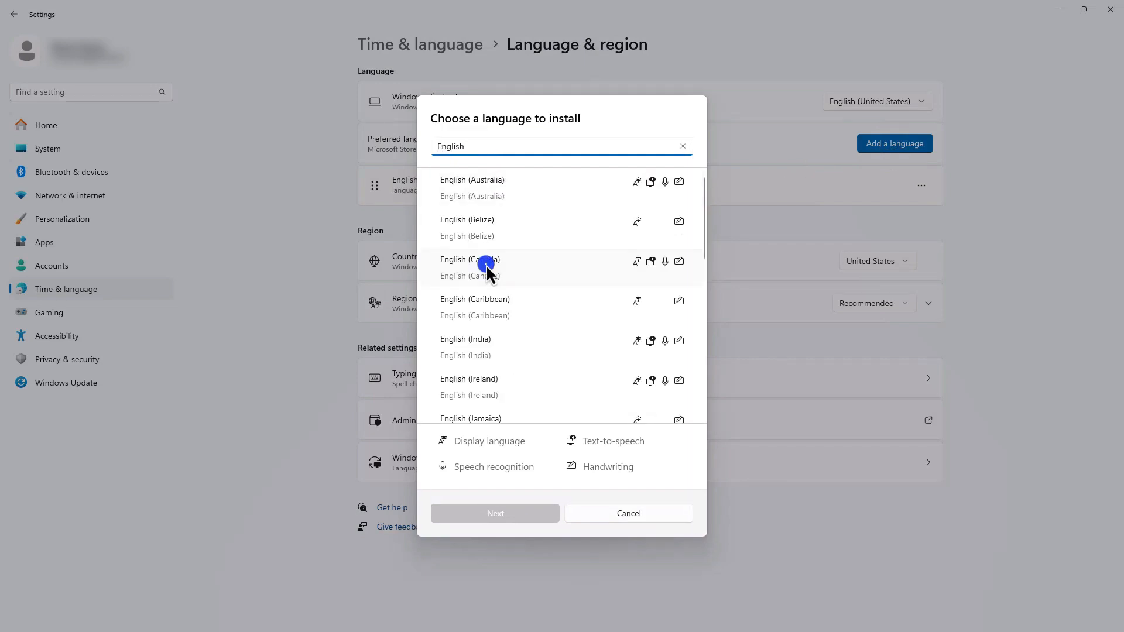
pyautogui.click(486, 265)
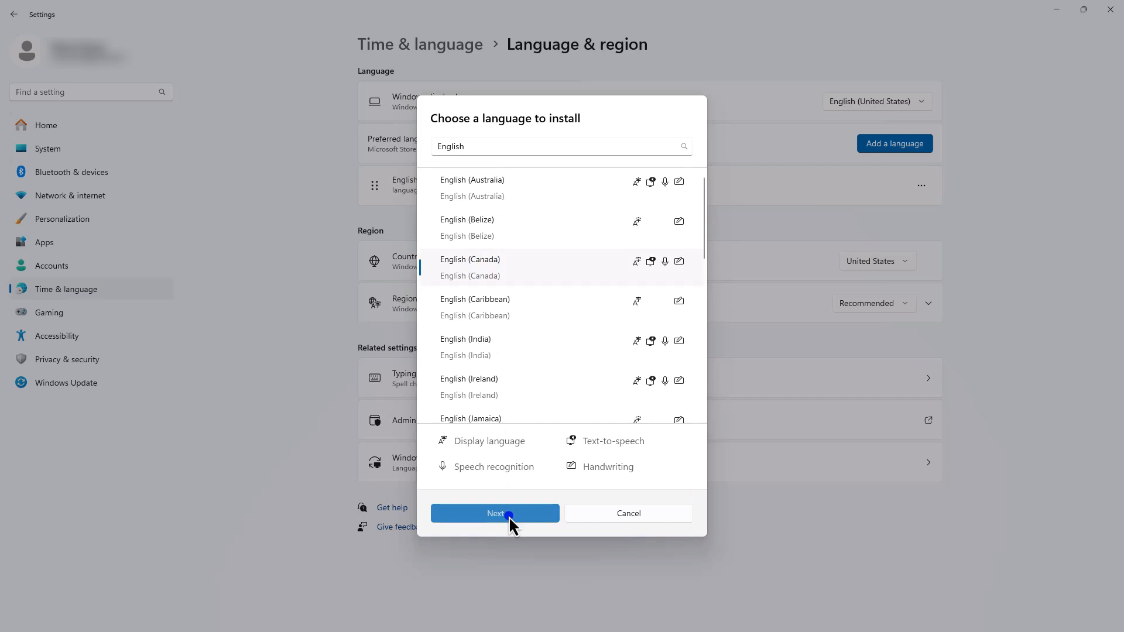
pyautogui.click(496, 514)
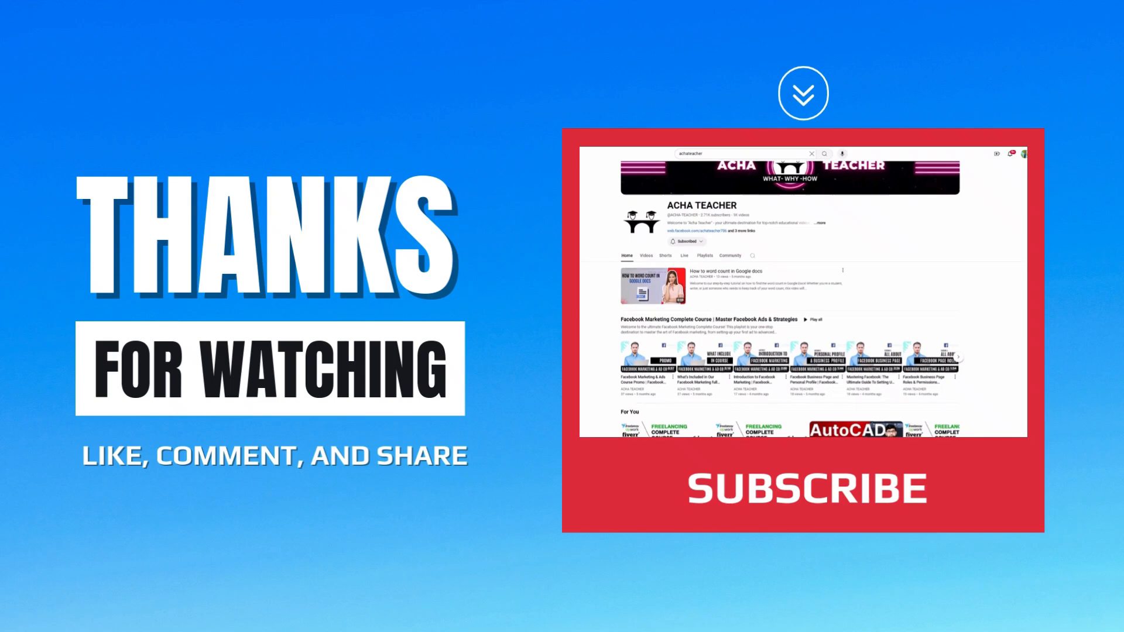
pyautogui.scroll(-3)
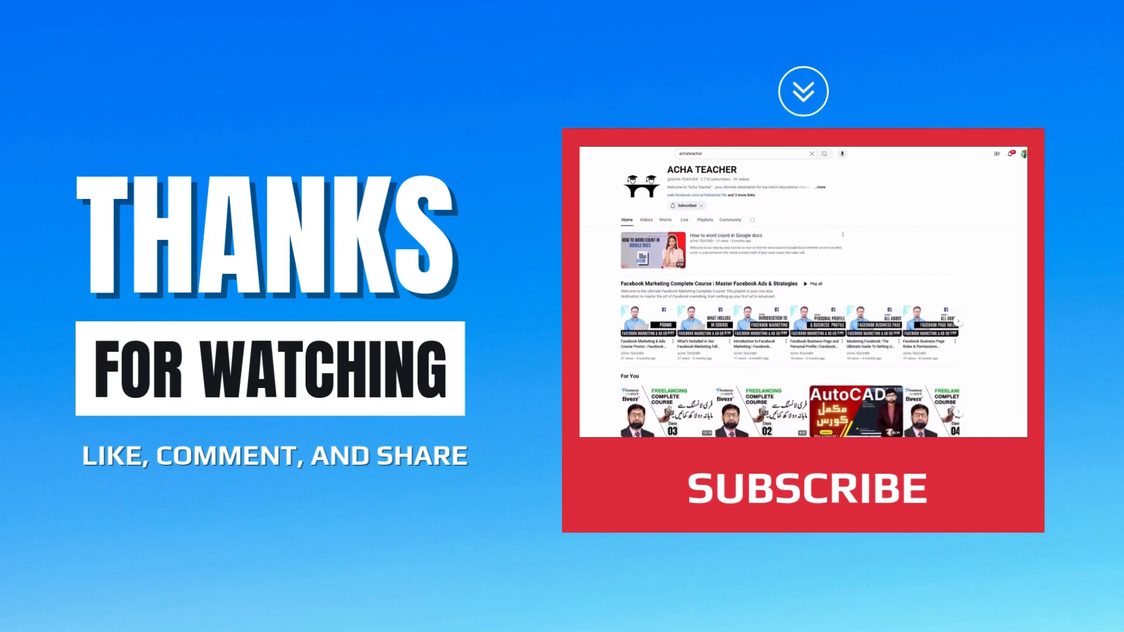